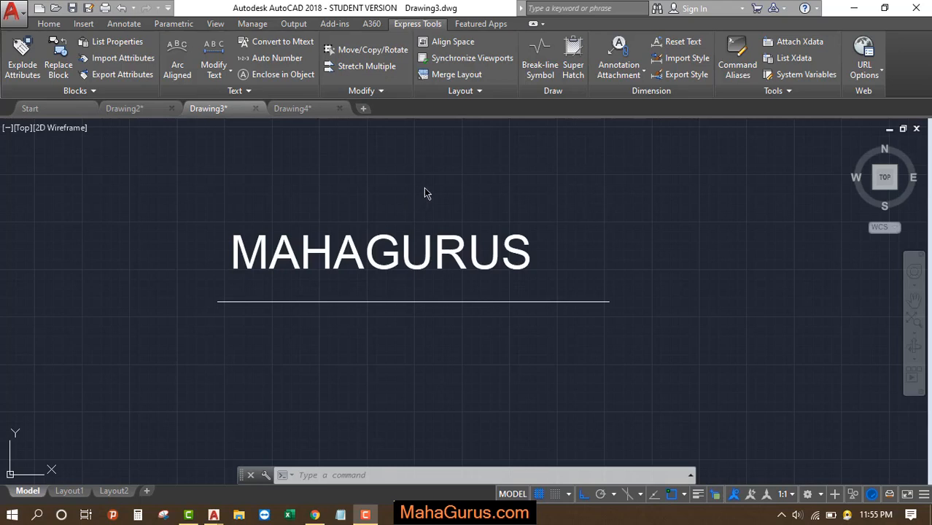
mouse_move(262, 250)
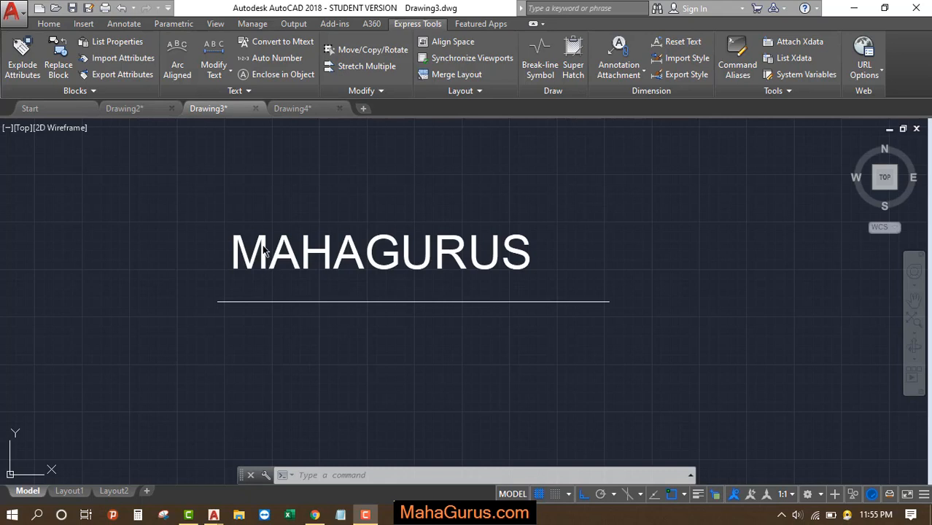
mouse_move(241, 274)
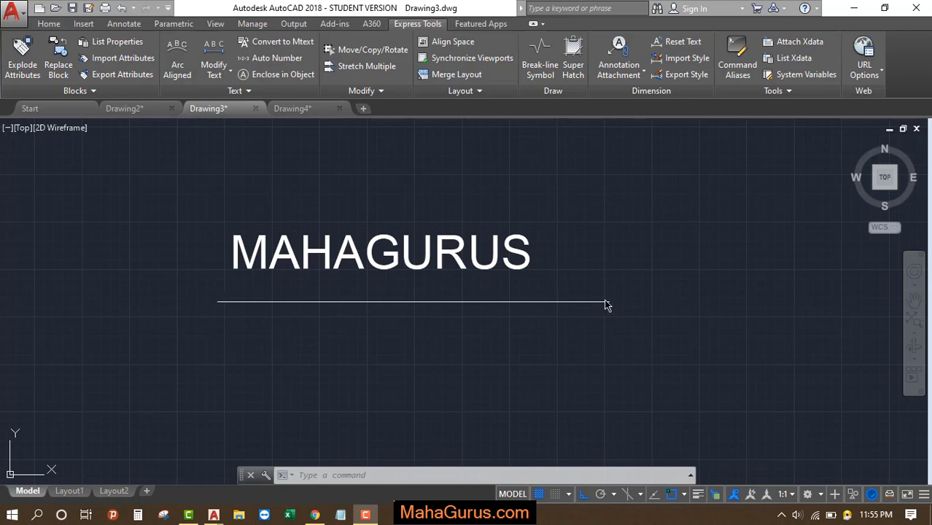
mouse_move(603, 302)
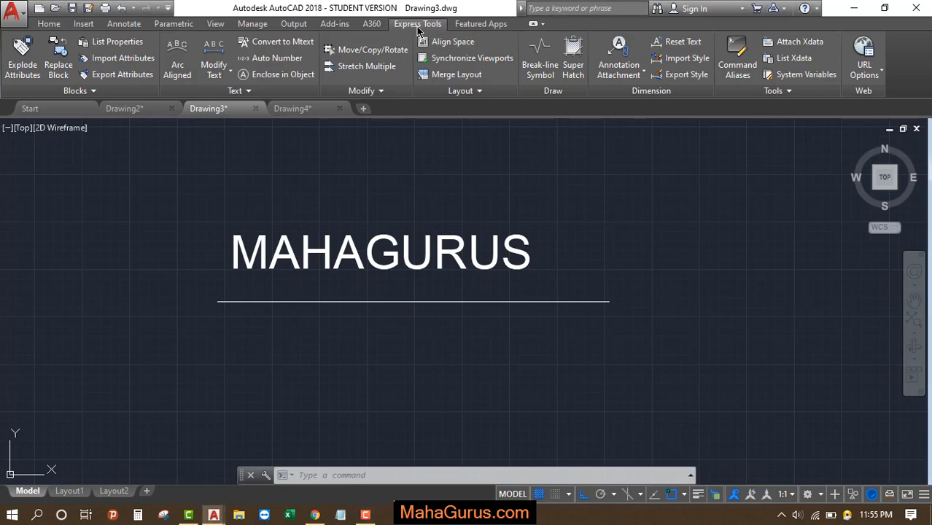
mouse_move(213, 64)
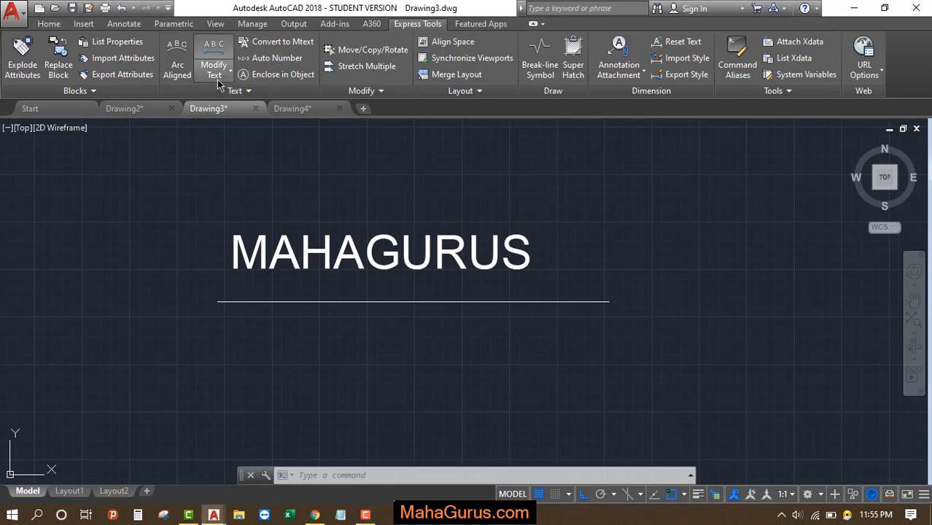
- Start the Express Tools text Fit command from the Modify Text options
left_click(213, 66)
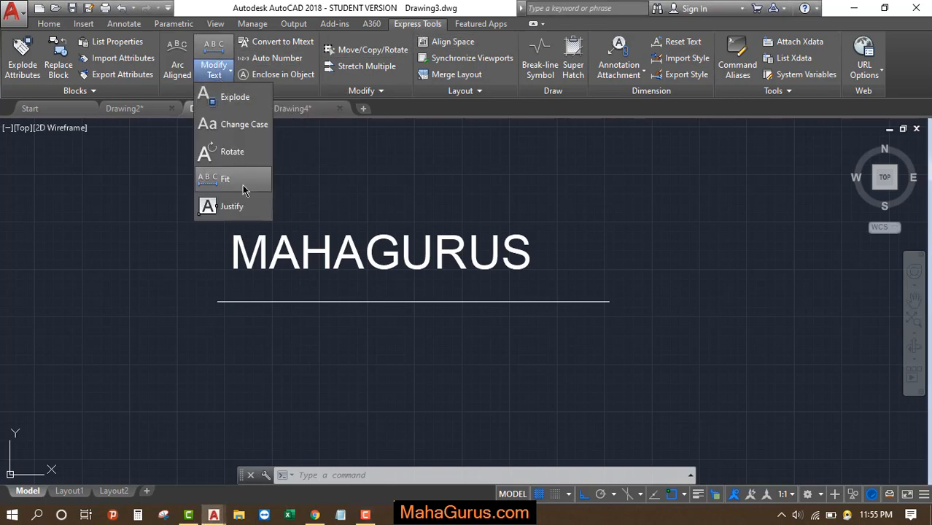
mouse_move(224, 178)
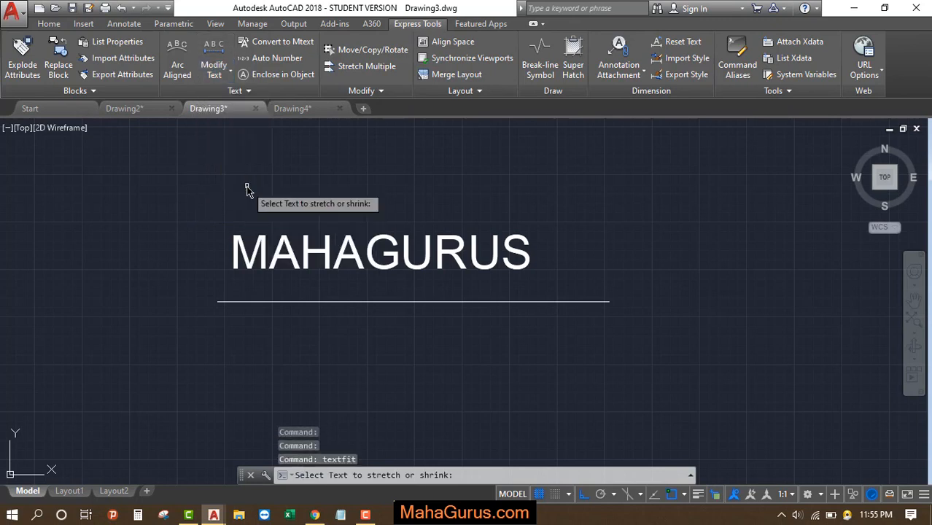
- Select the MAHAGURUS text and stretch it to the line's endpoint
left_click(379, 251)
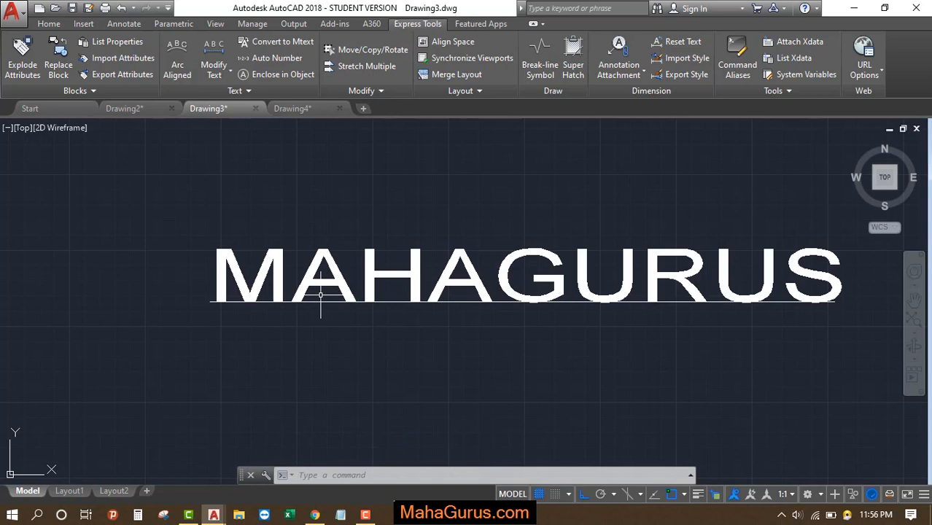
mouse_move(329, 295)
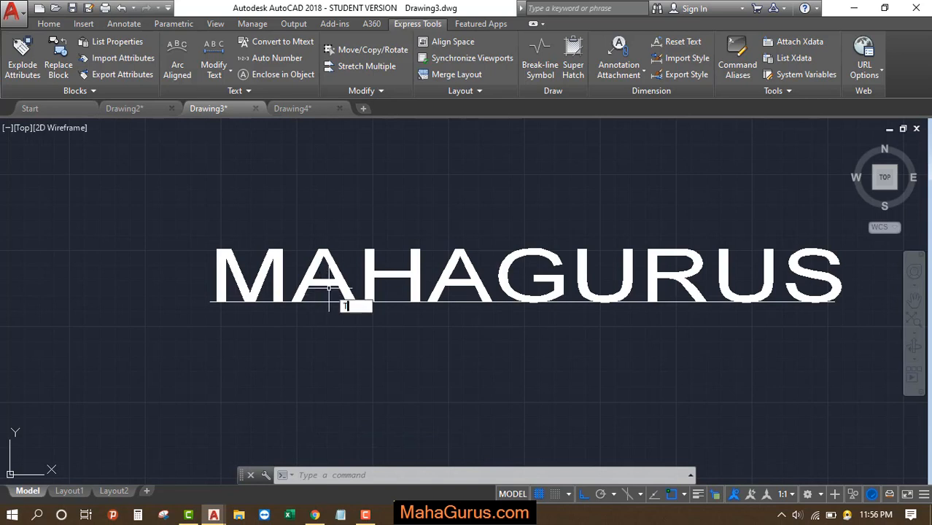
- Start the TEXT command from autocomplete, then cancel it with Esc
type("TEXT")
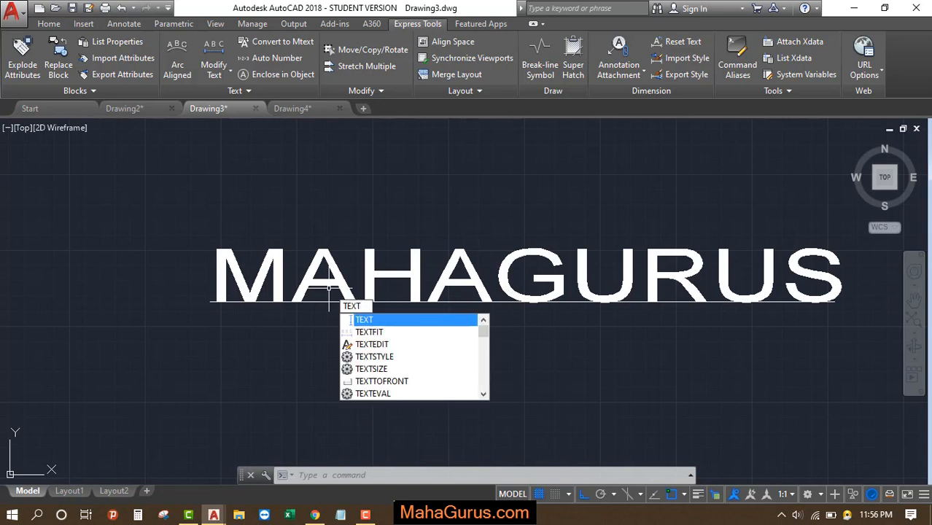
left_click(370, 332)
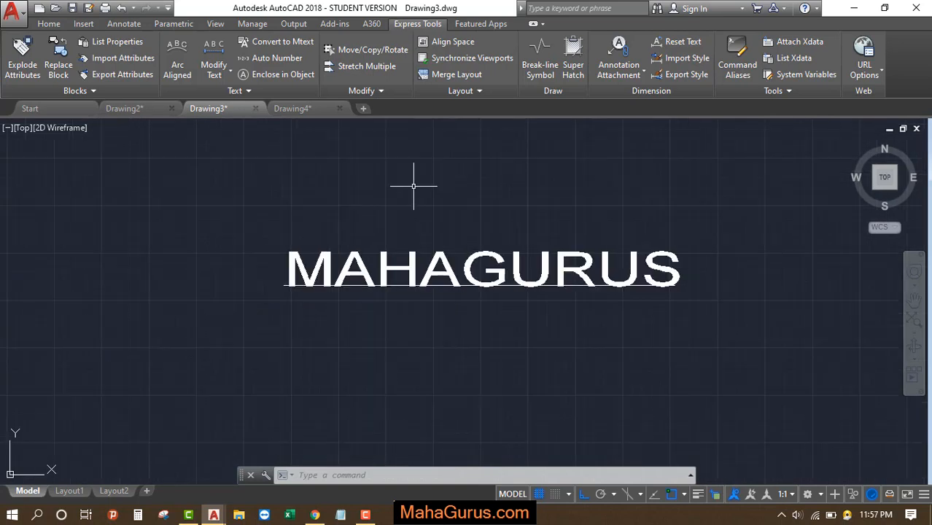
key("Escape")
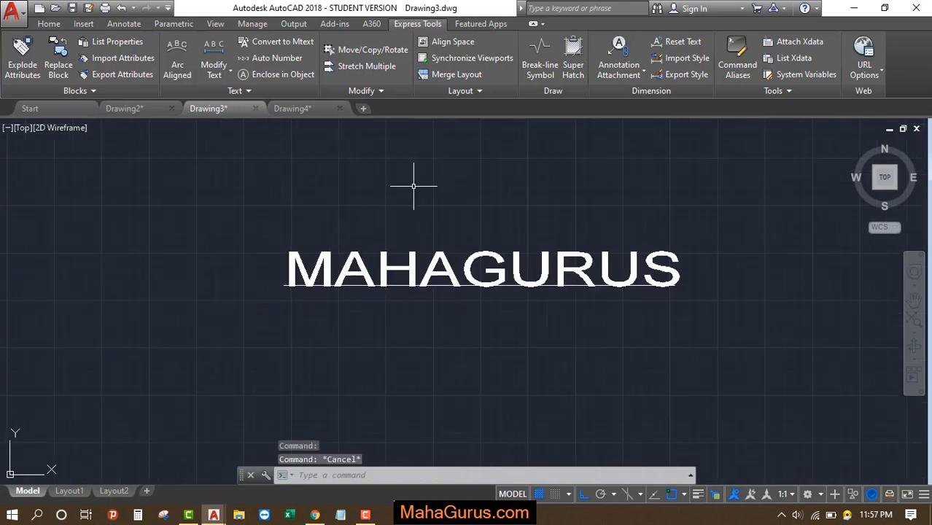